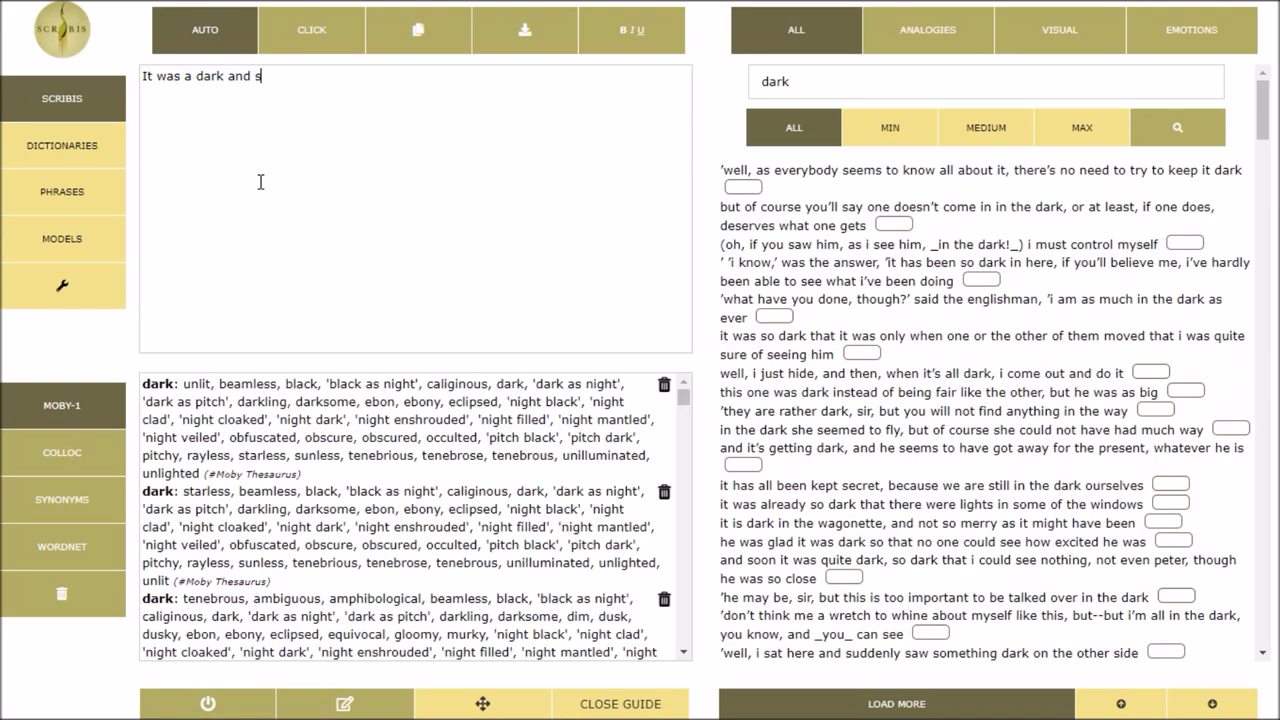
Finish typing the opening line 'It was a dark and stormy night' in the editor
type("tormy n")
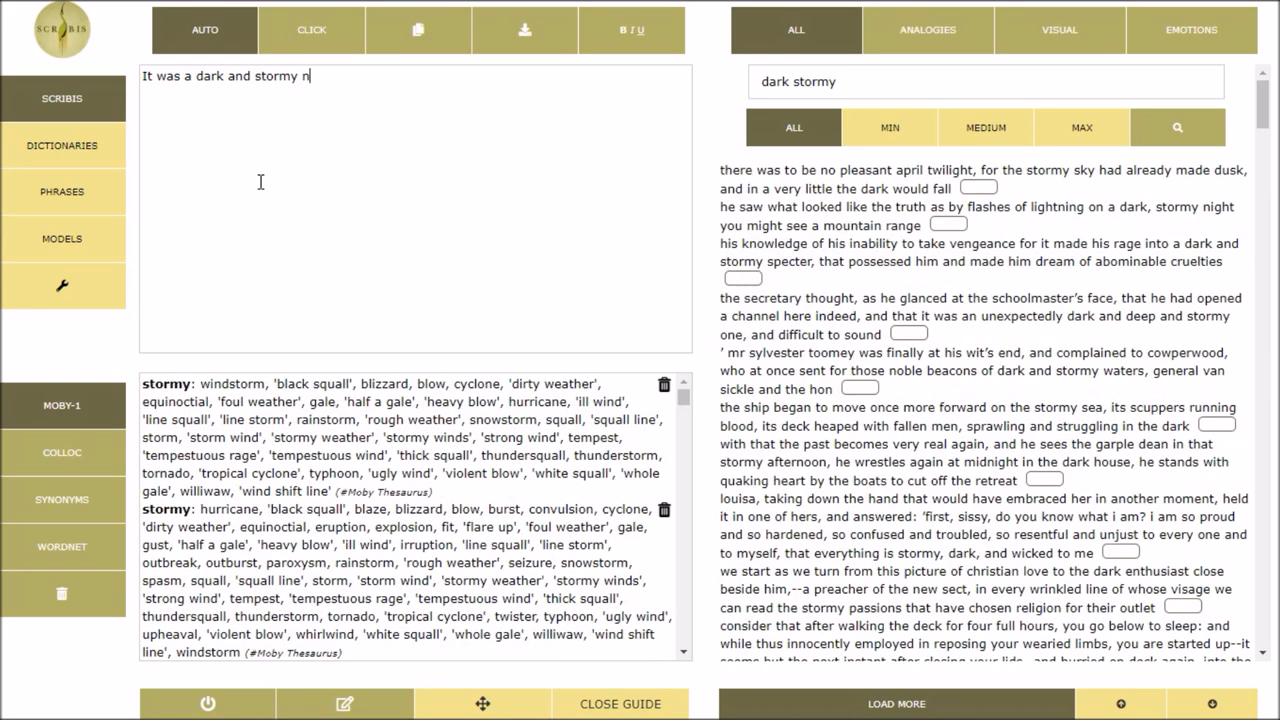
type("ight")
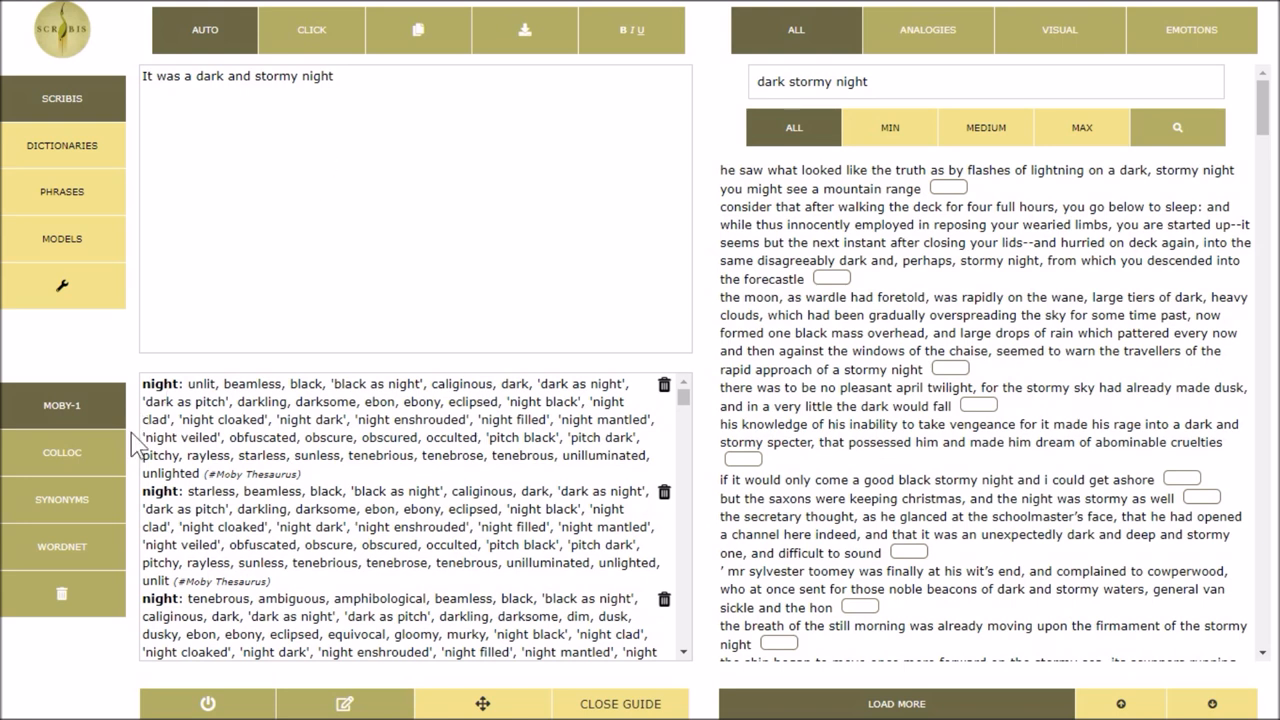
mouse_move(62, 452)
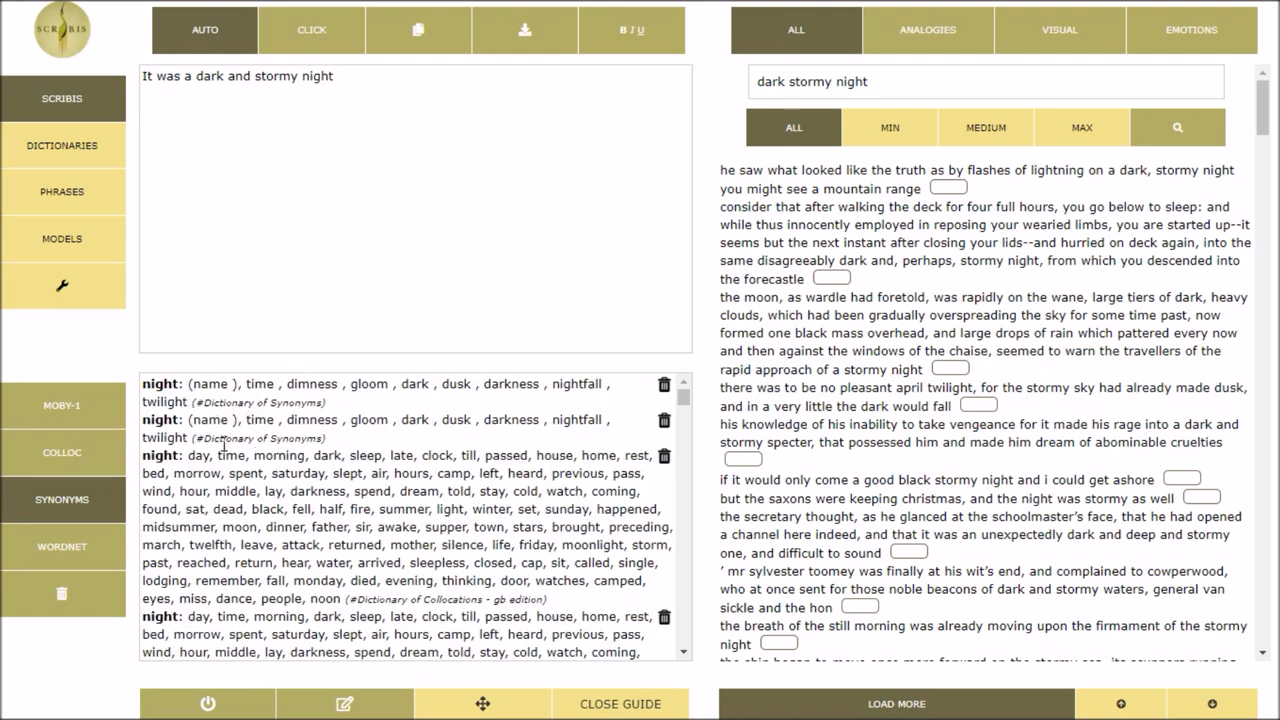
mouse_move(62, 546)
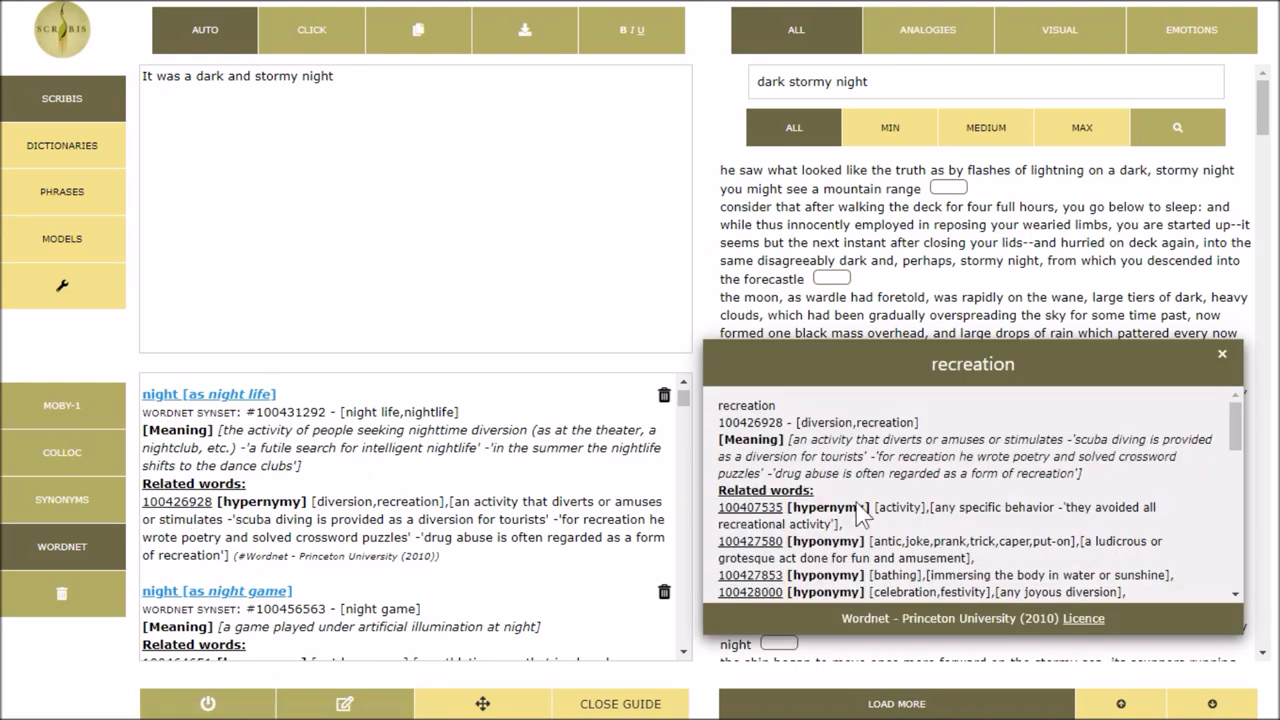
Browse the WordNet senses for 'night' and close the related-word definition of 'wager'
scroll("down", 3)
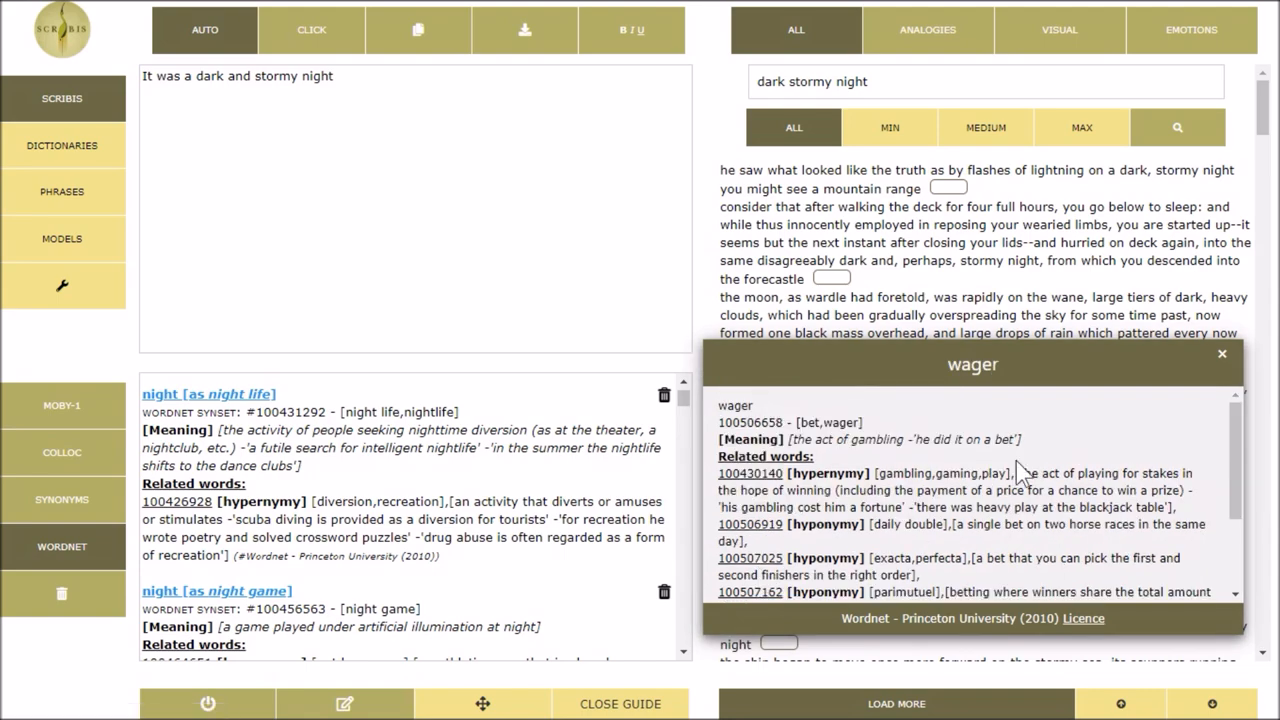
left_click(928, 30)
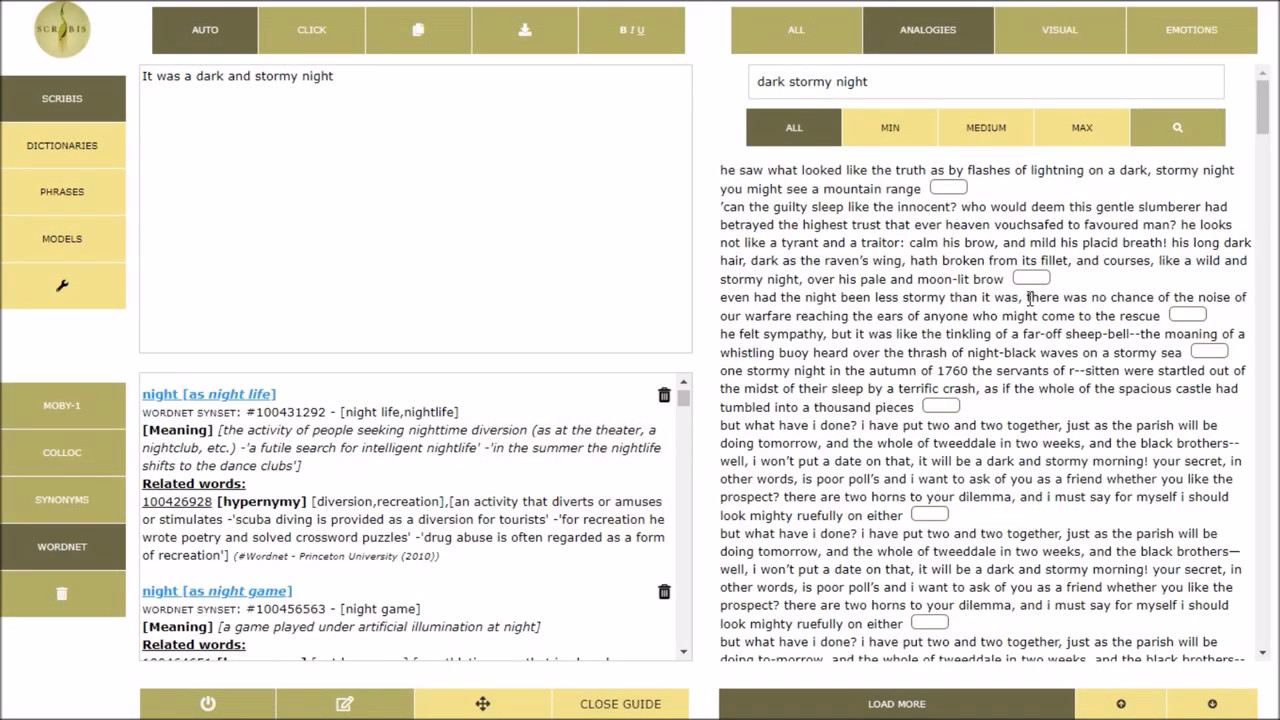
Filter the 'dark stormy night' phrases to emotions at MIN, MEDIUM and MAX intensity
left_click(1060, 30)
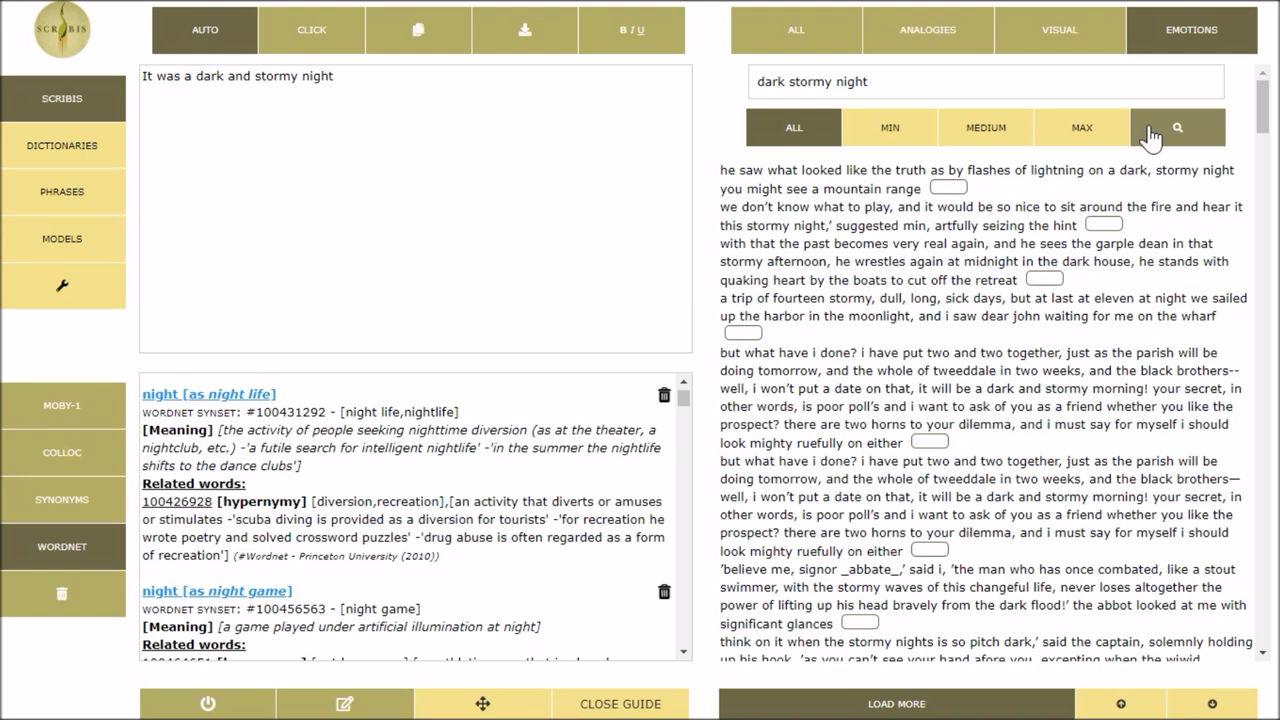
left_click(1176, 128)
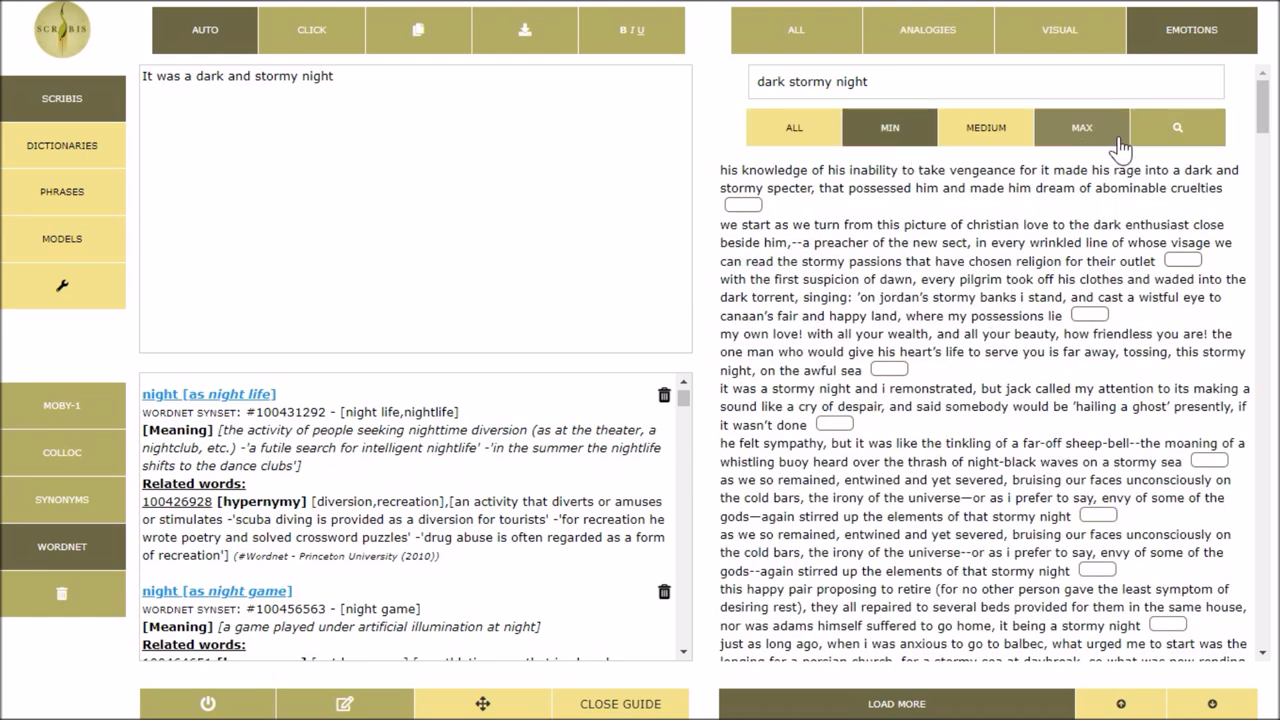
left_click(984, 128)
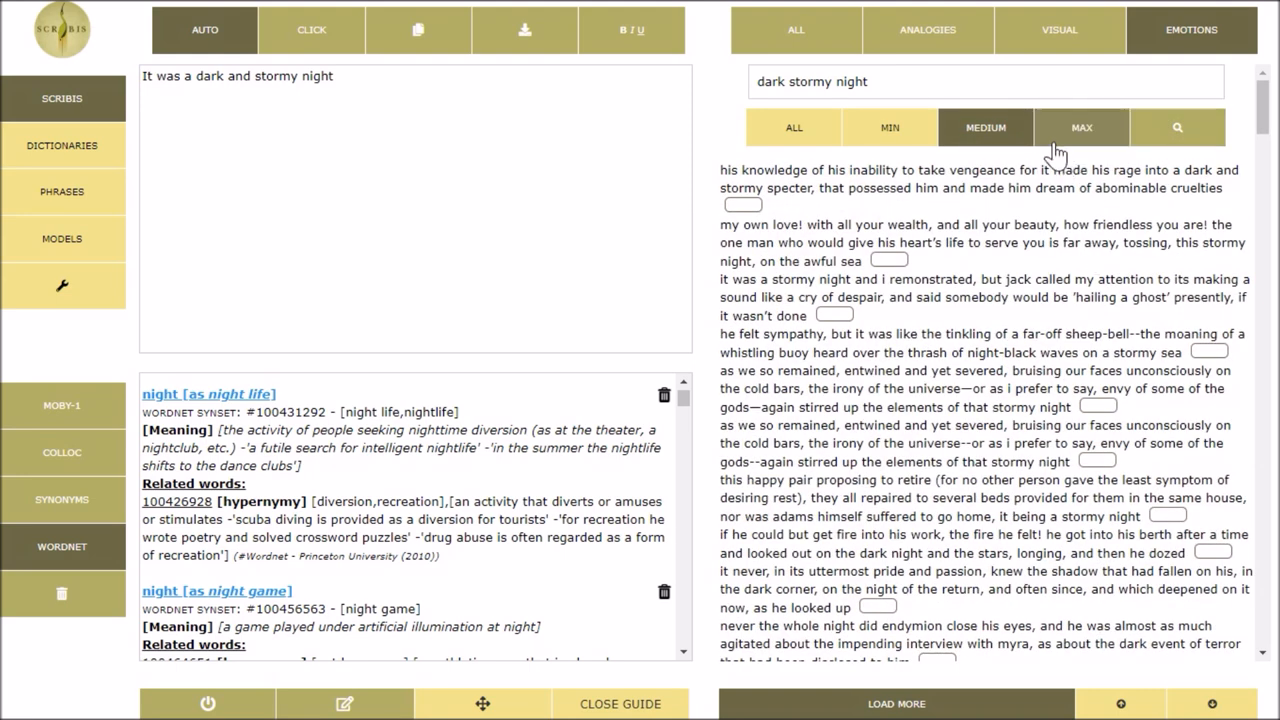
left_click(1080, 128)
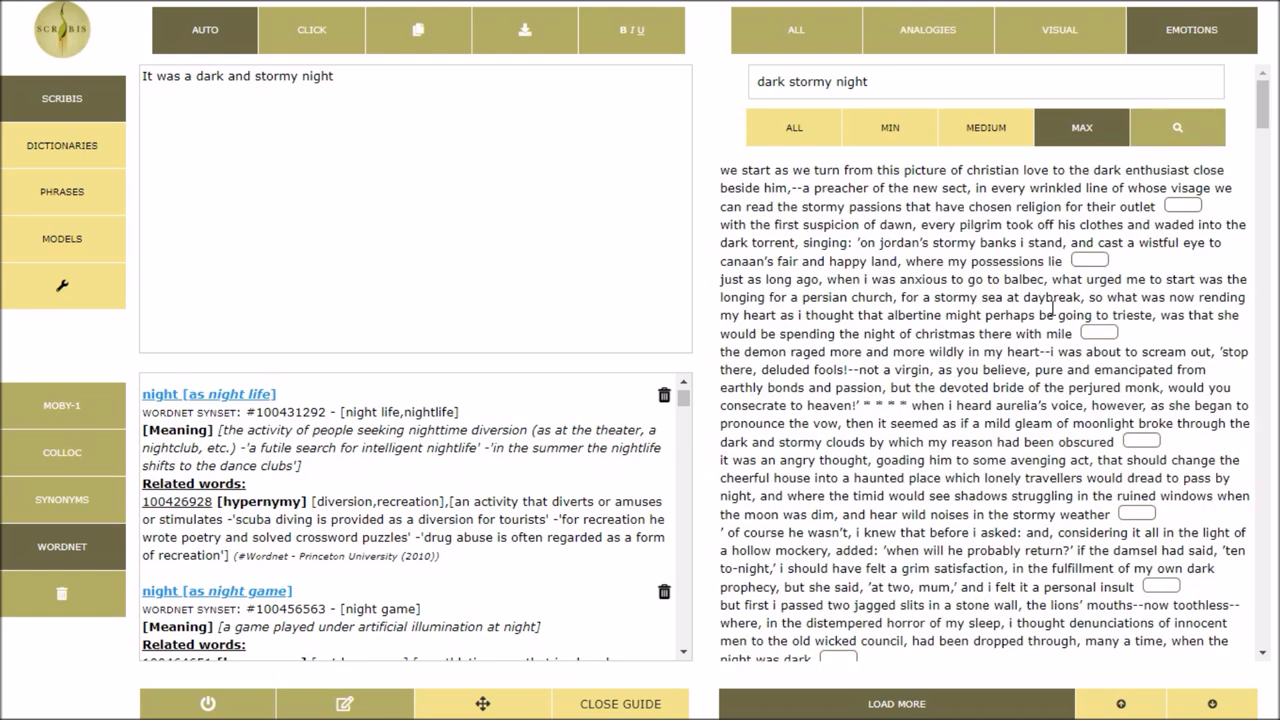
Switch the phrase suggestions back to Analogies
left_click(928, 30)
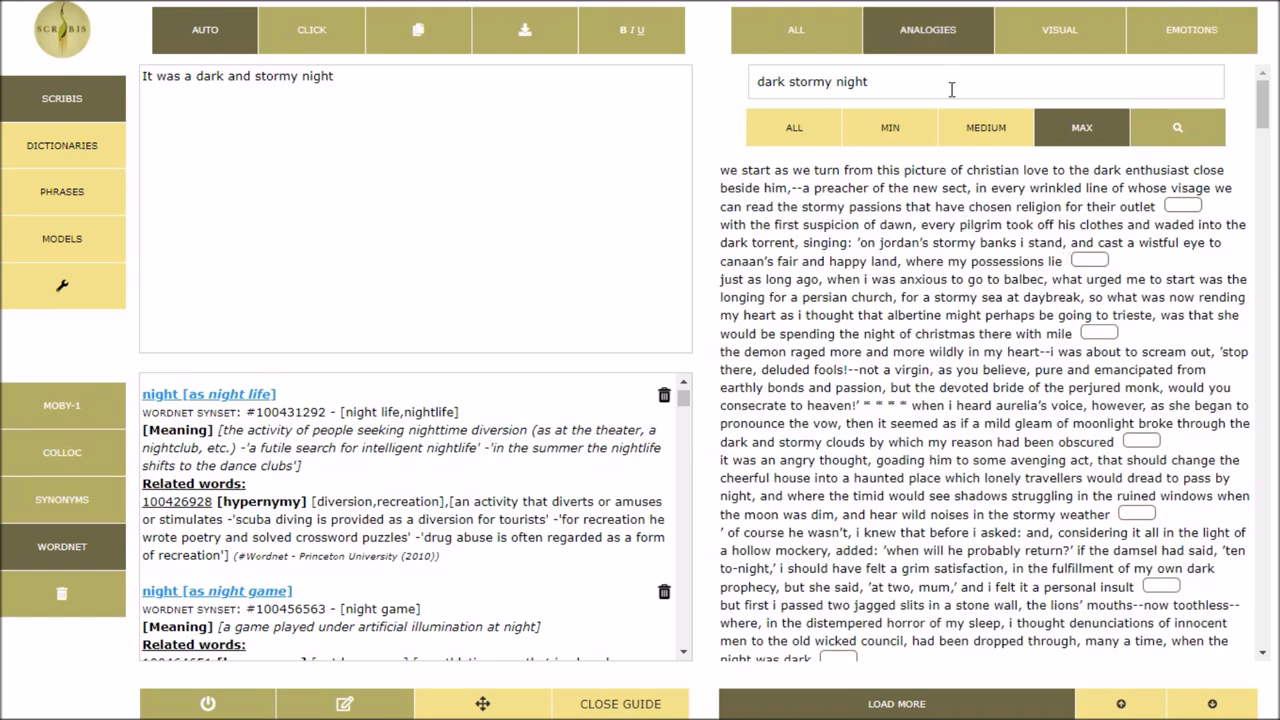
left_click(792, 128)
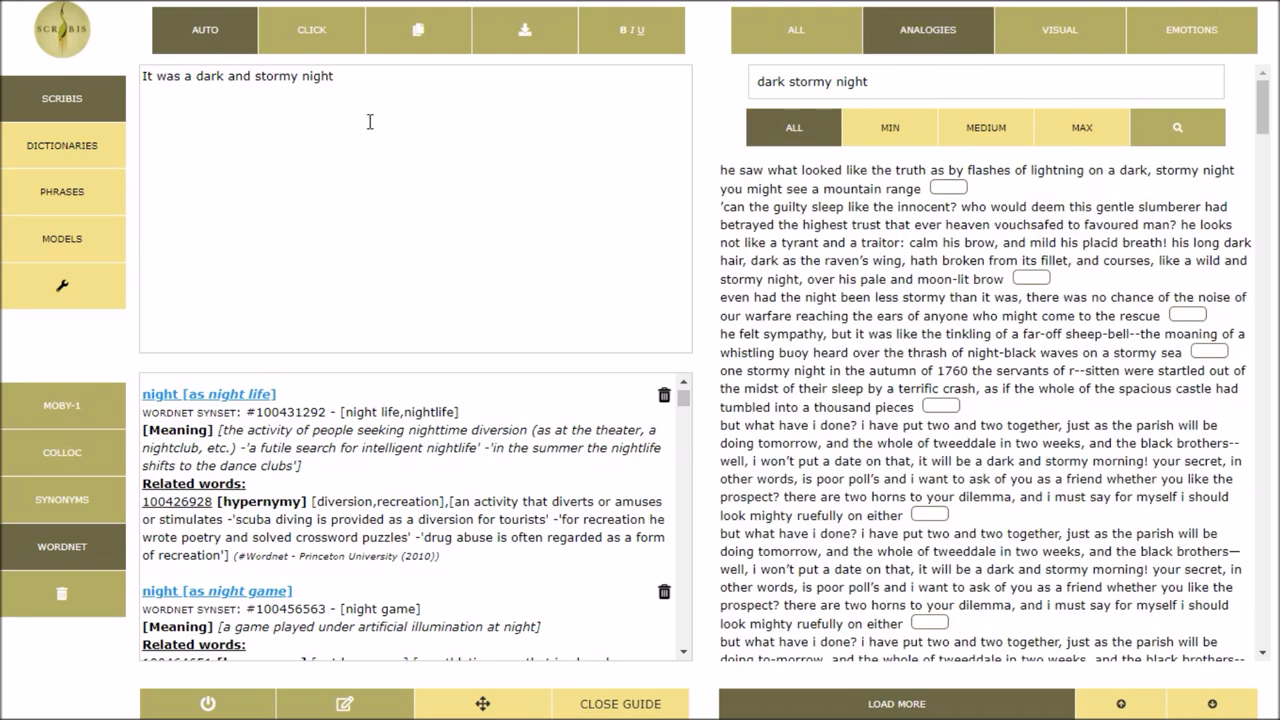
Add the 1760 castle-crash analogy sentence to the passage and bring up Settings
left_click(940, 408)
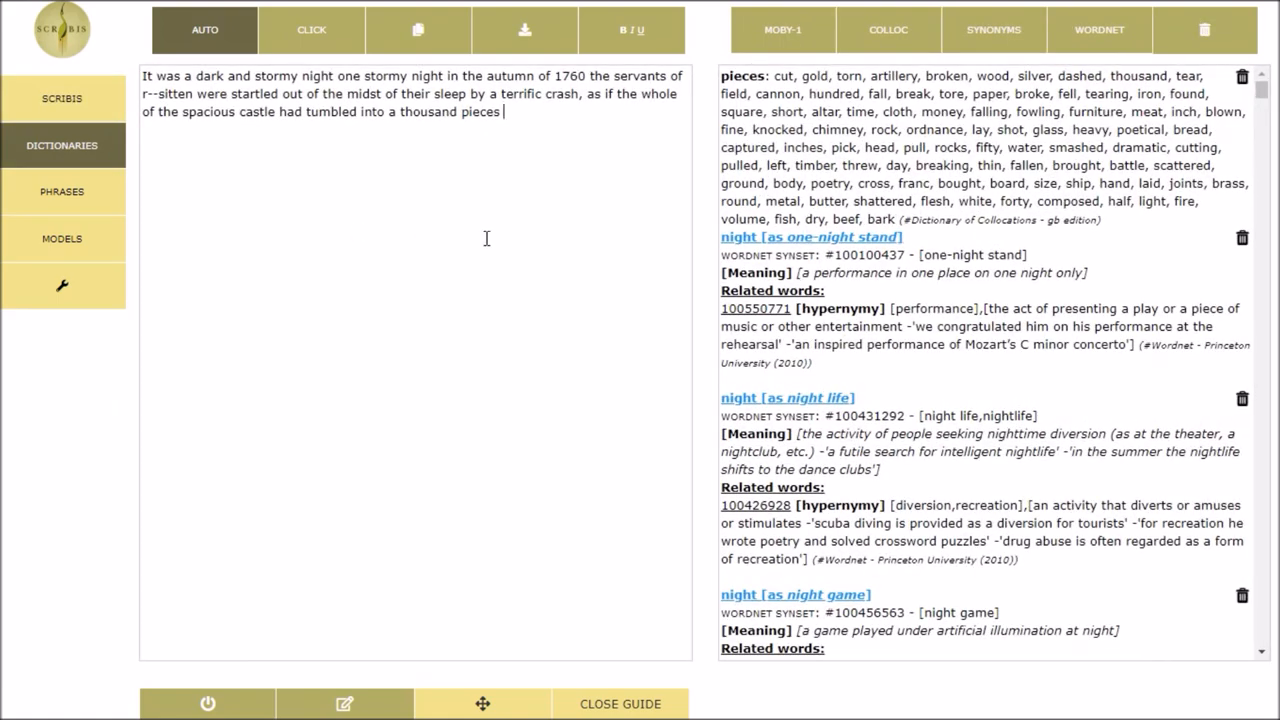
left_click(62, 192)
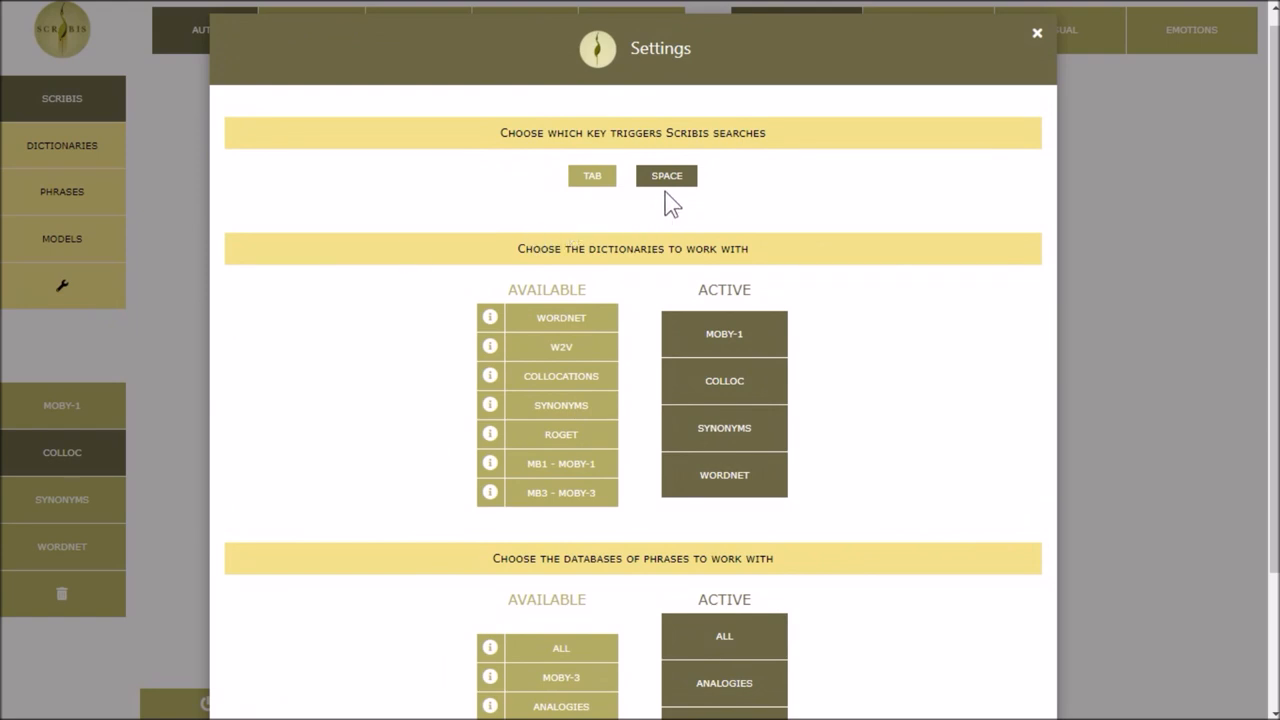
Set TAB as the search trigger key, read the Roget dictionary info, and close Settings
left_click(592, 176)
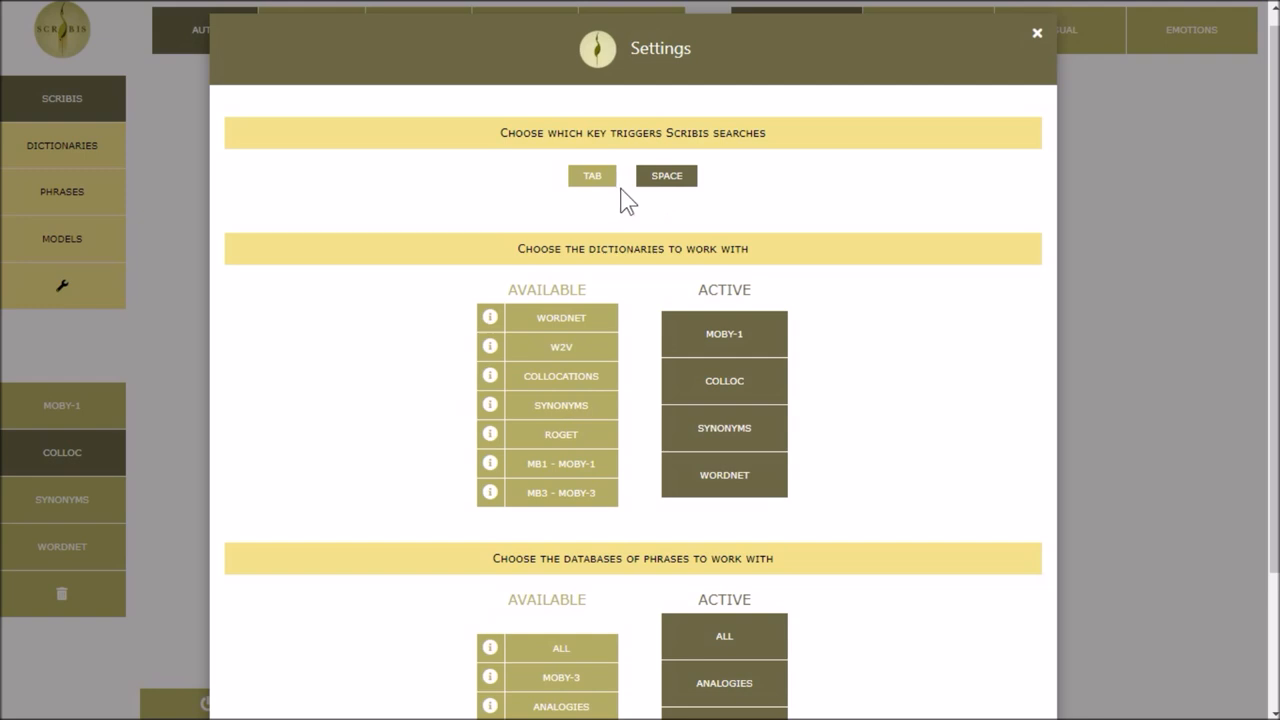
left_click(592, 176)
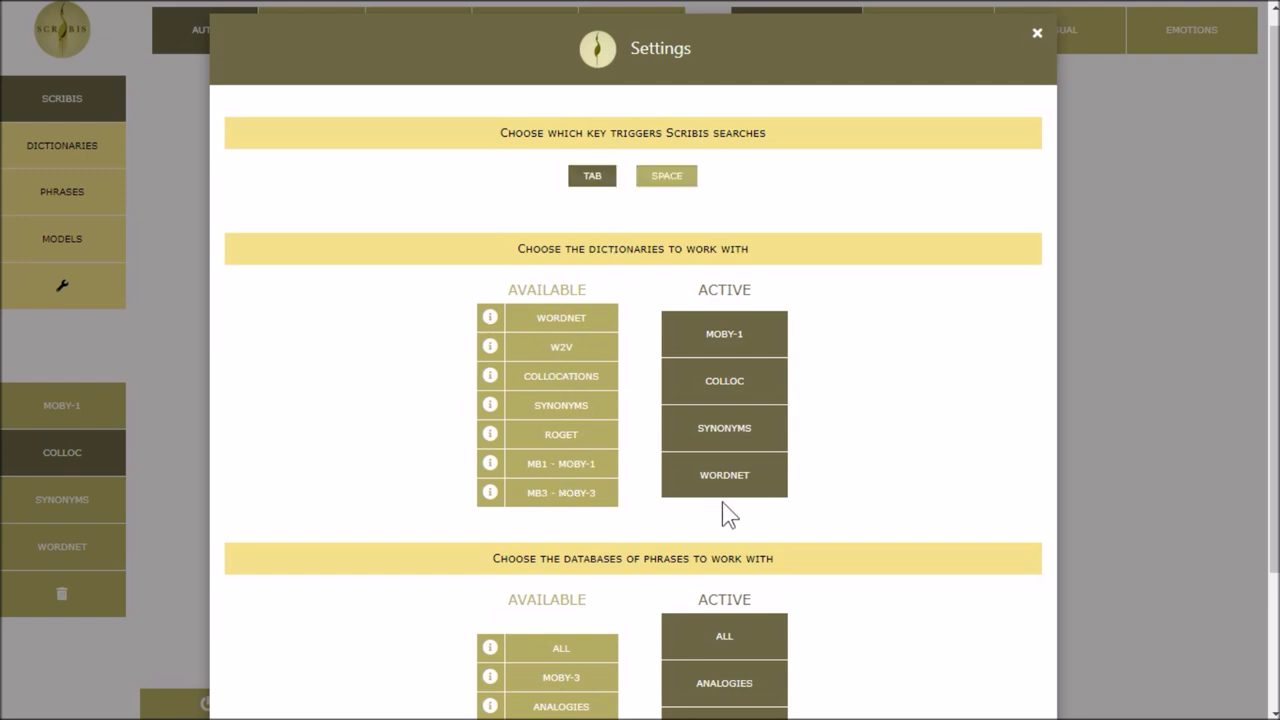
left_click(490, 464)
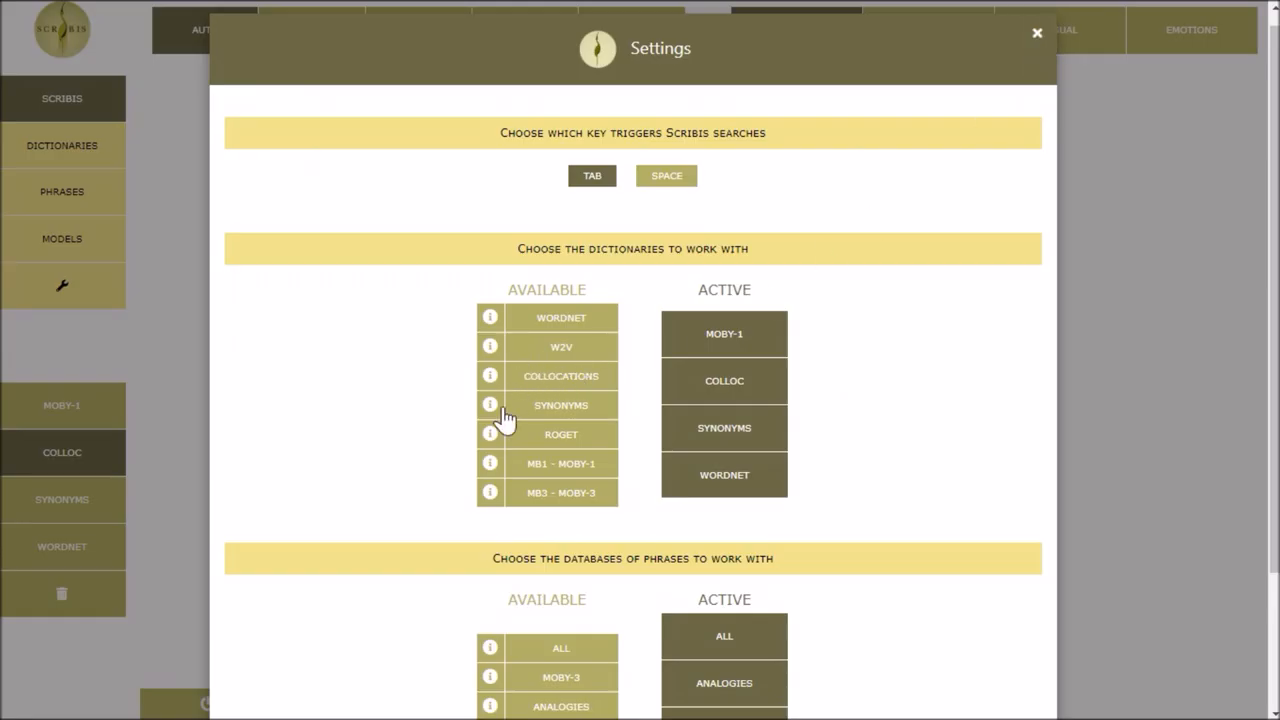
left_click(490, 434)
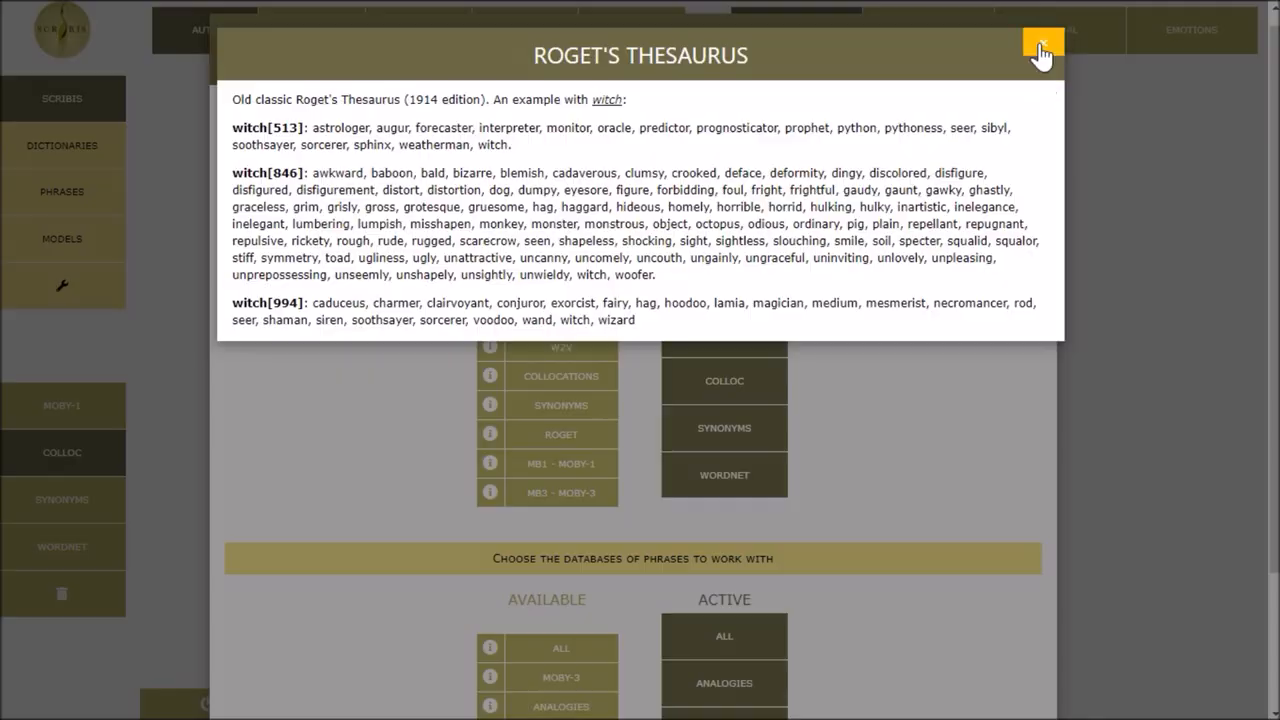
left_click(1044, 50)
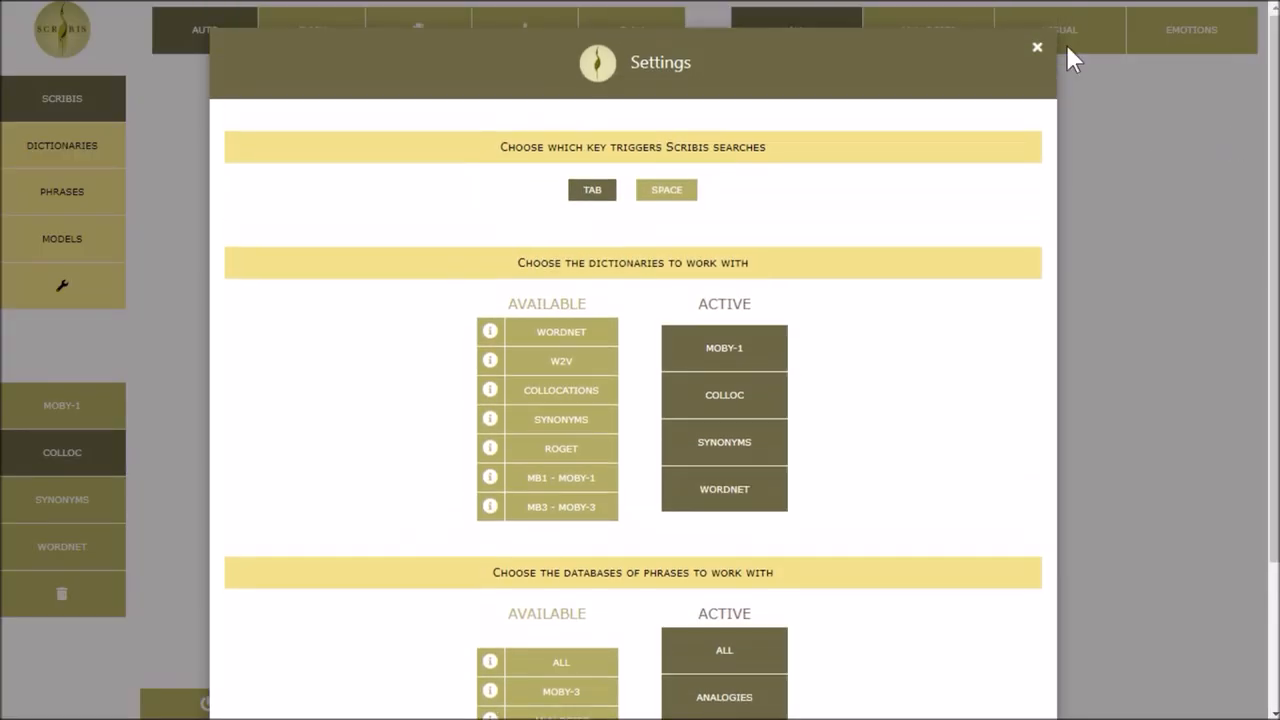
left_click(1036, 48)
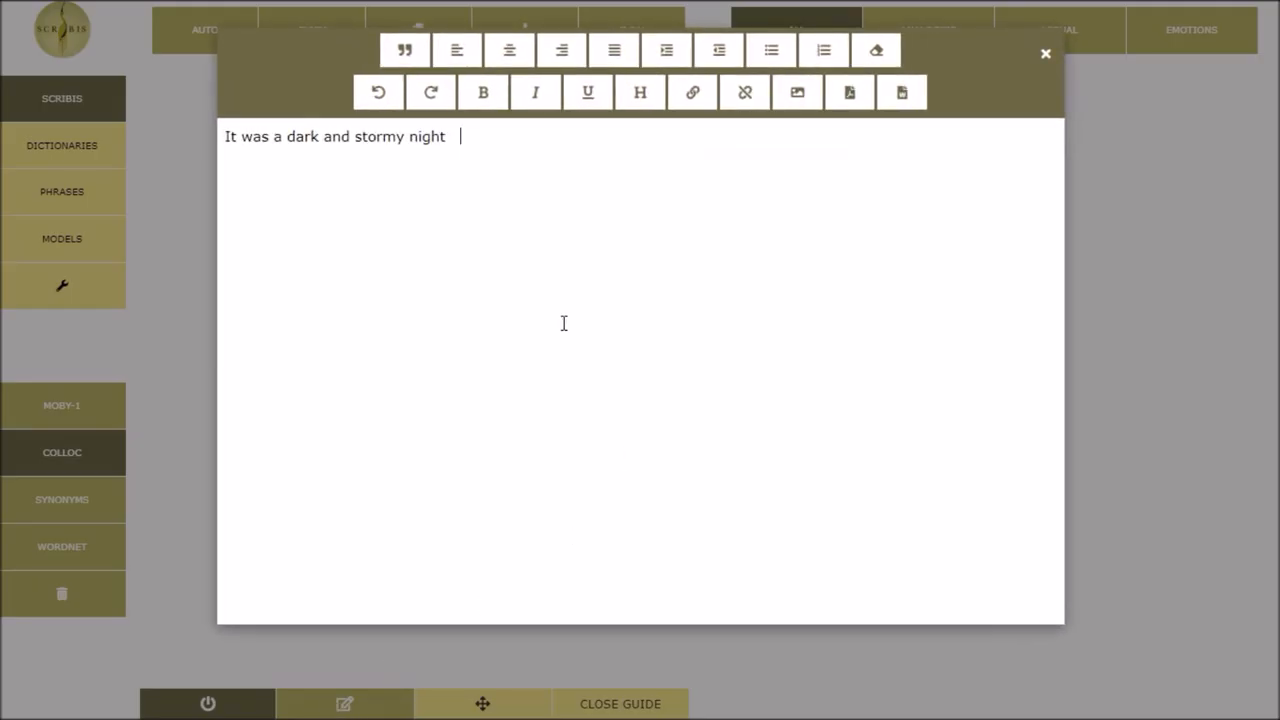
Close the rich-text formatting overlay, keeping the lightning-and-thunder passage in the editor
left_click(484, 92)
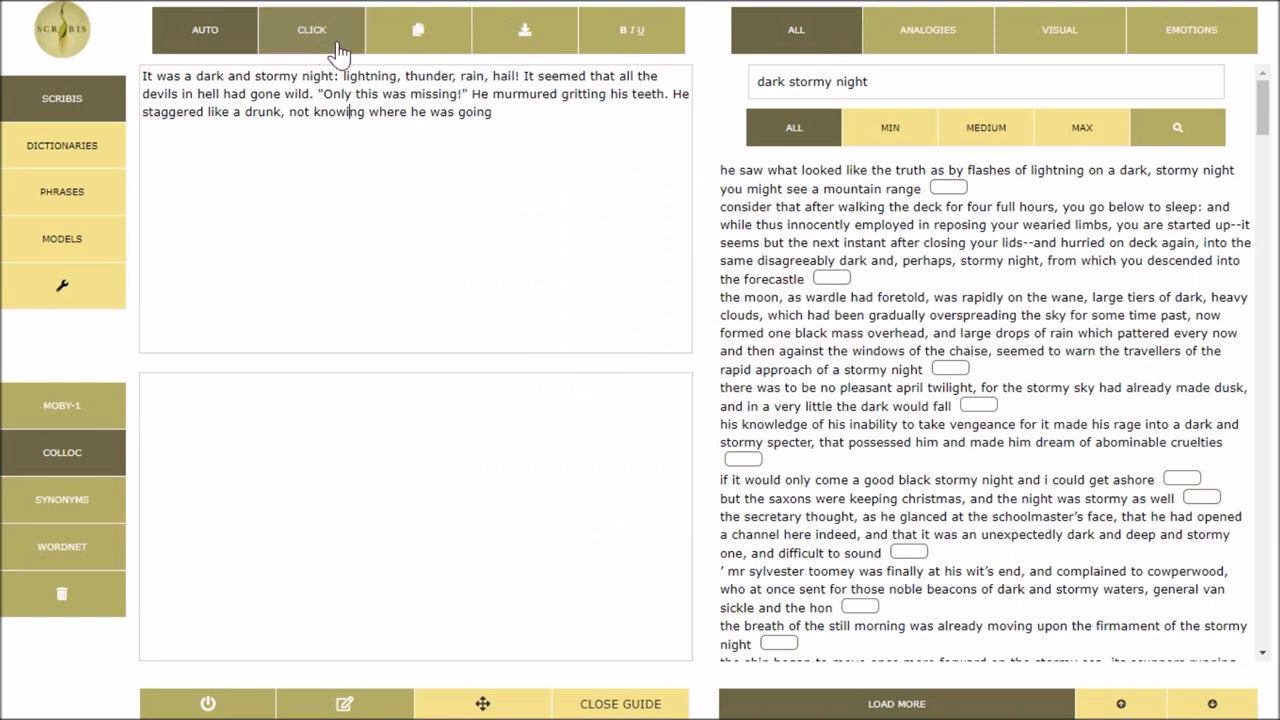
Switch to CLICK mode and look up collocations for 'lightning' and 'murmured' in the passage
left_click(312, 30)
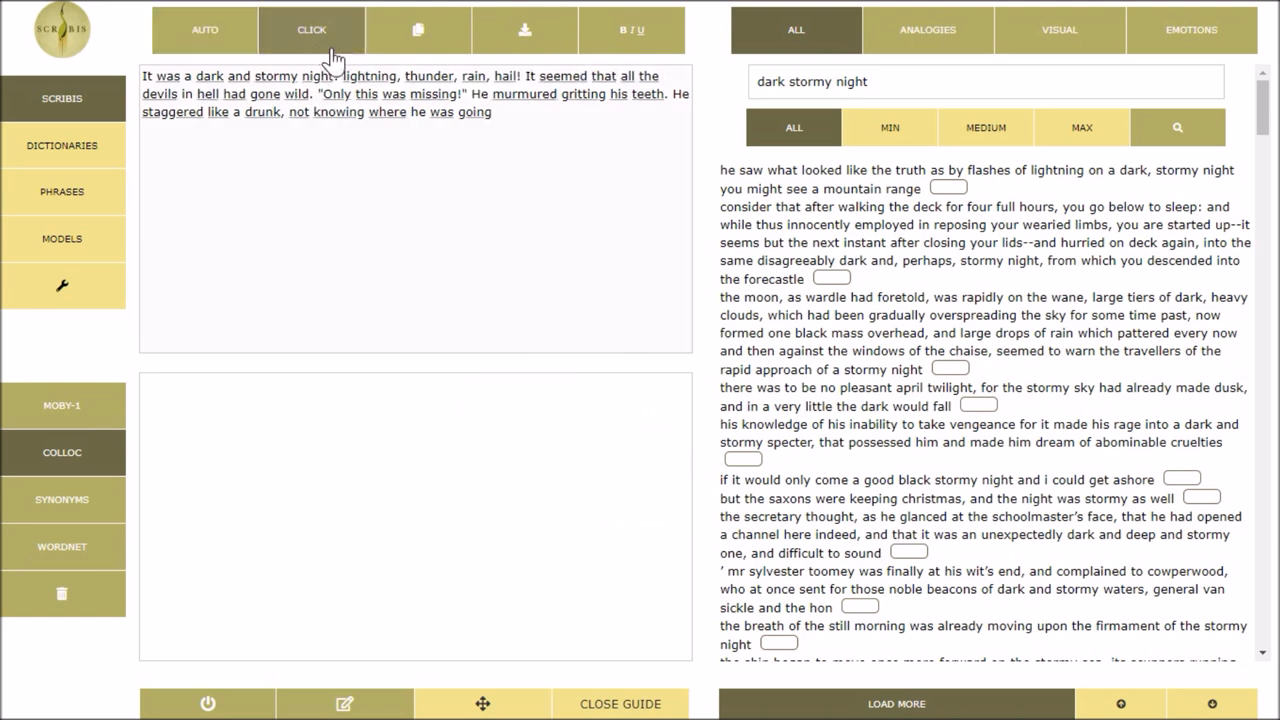
left_click(312, 30)
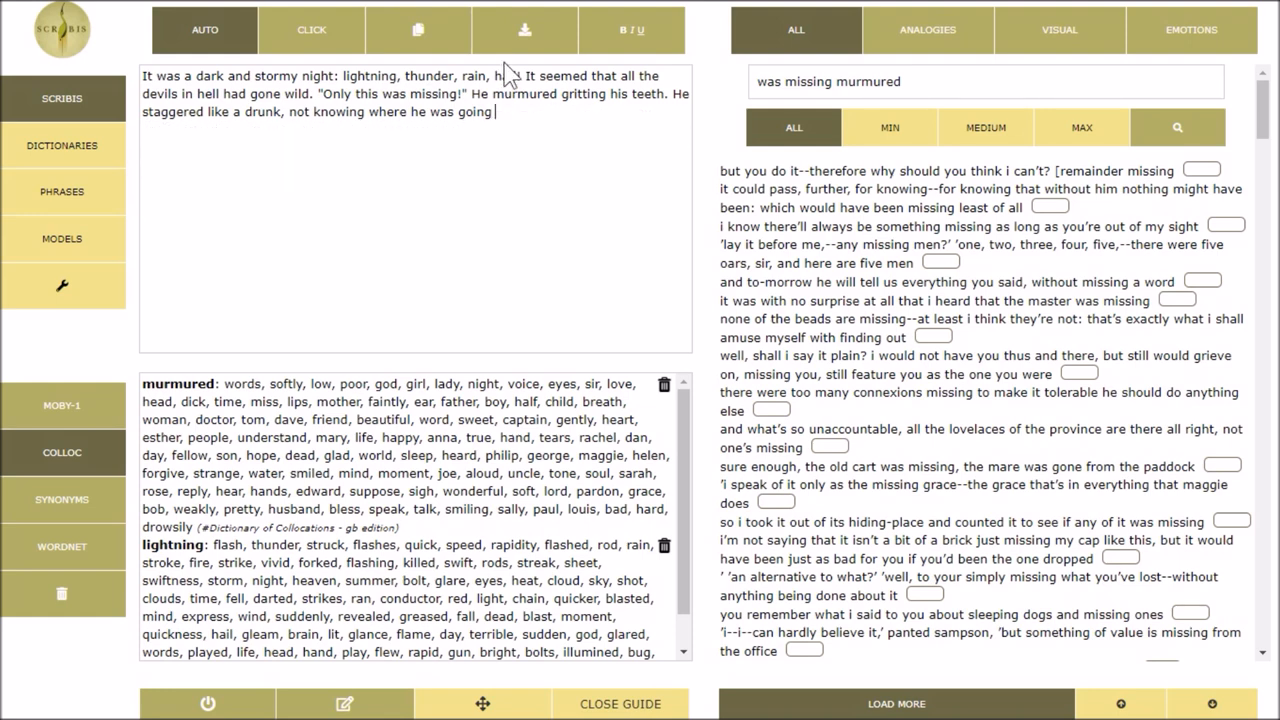
From the export options, choose Convert to PDF for the passage
left_click(524, 30)
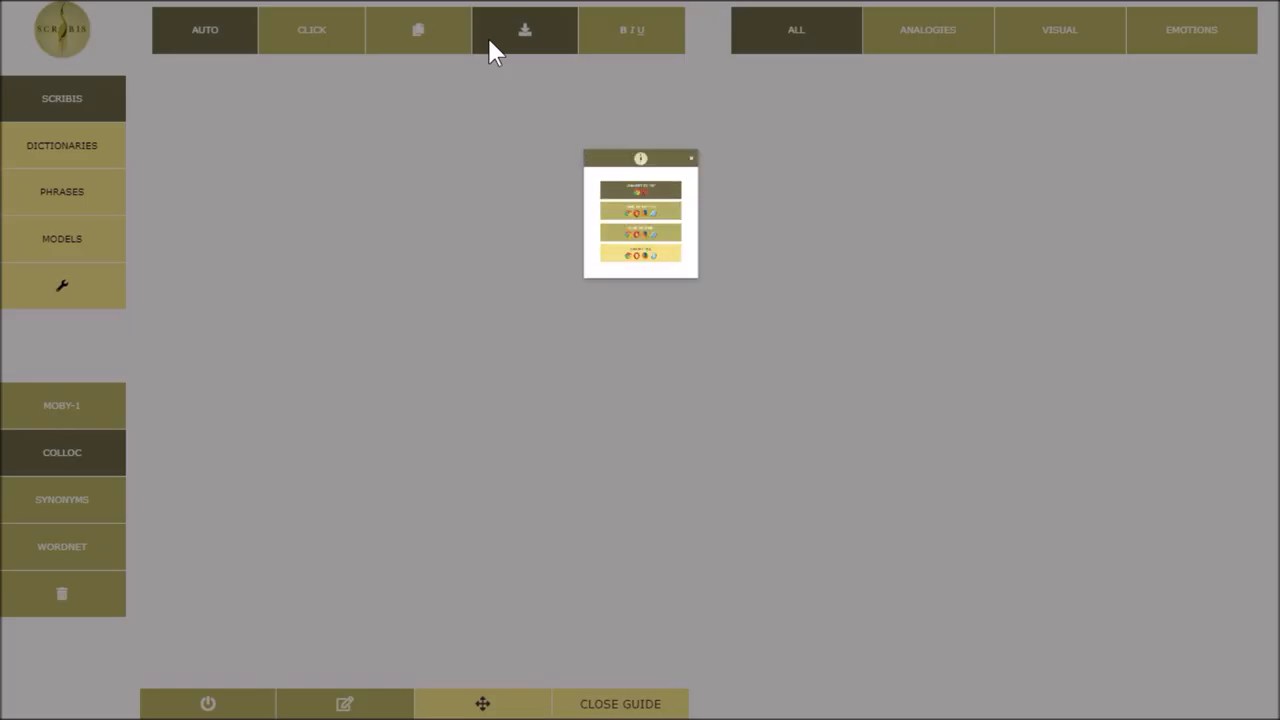
left_click(524, 30)
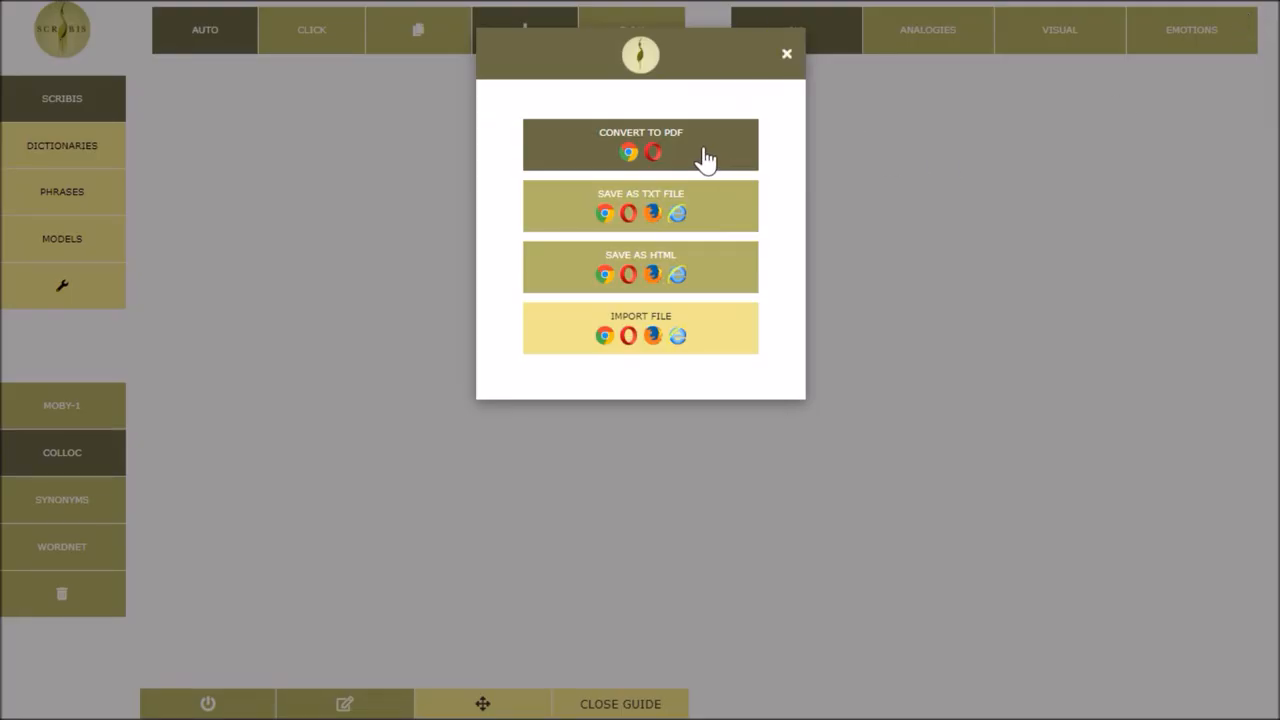
left_click(628, 152)
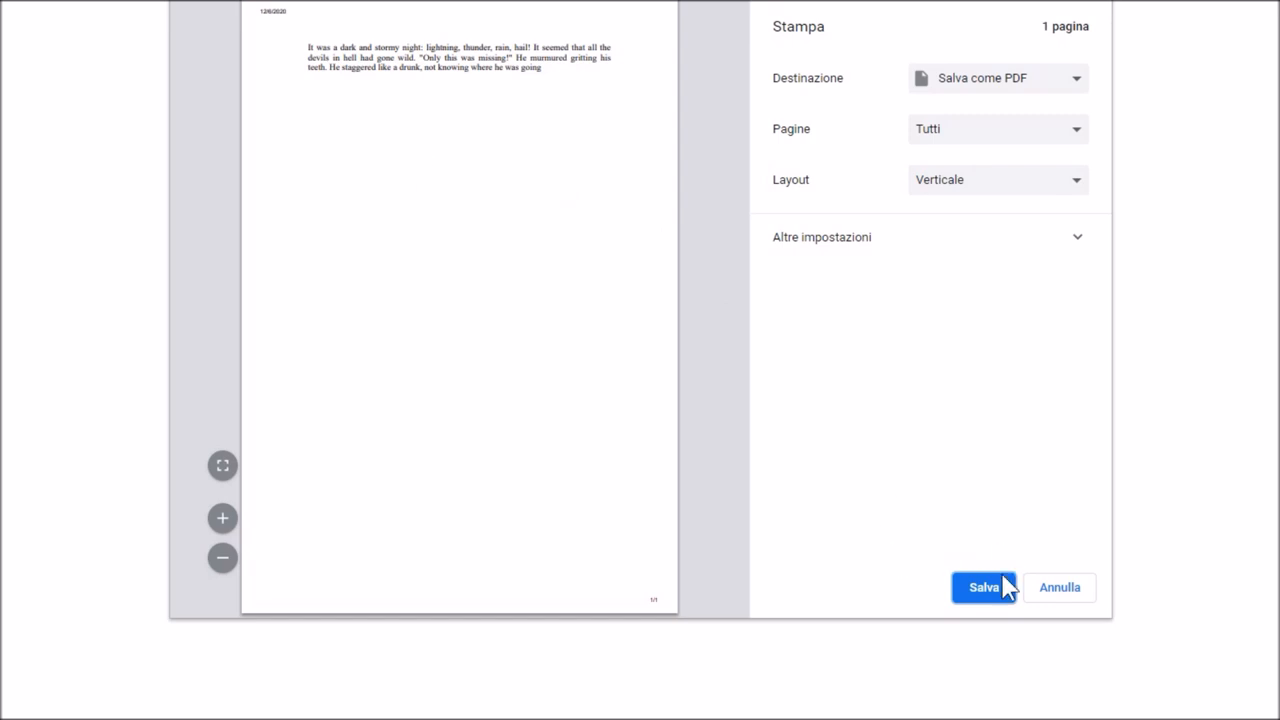
Save the one-page passage as PDF from Chrome's print dialog (Salva)
left_click(984, 588)
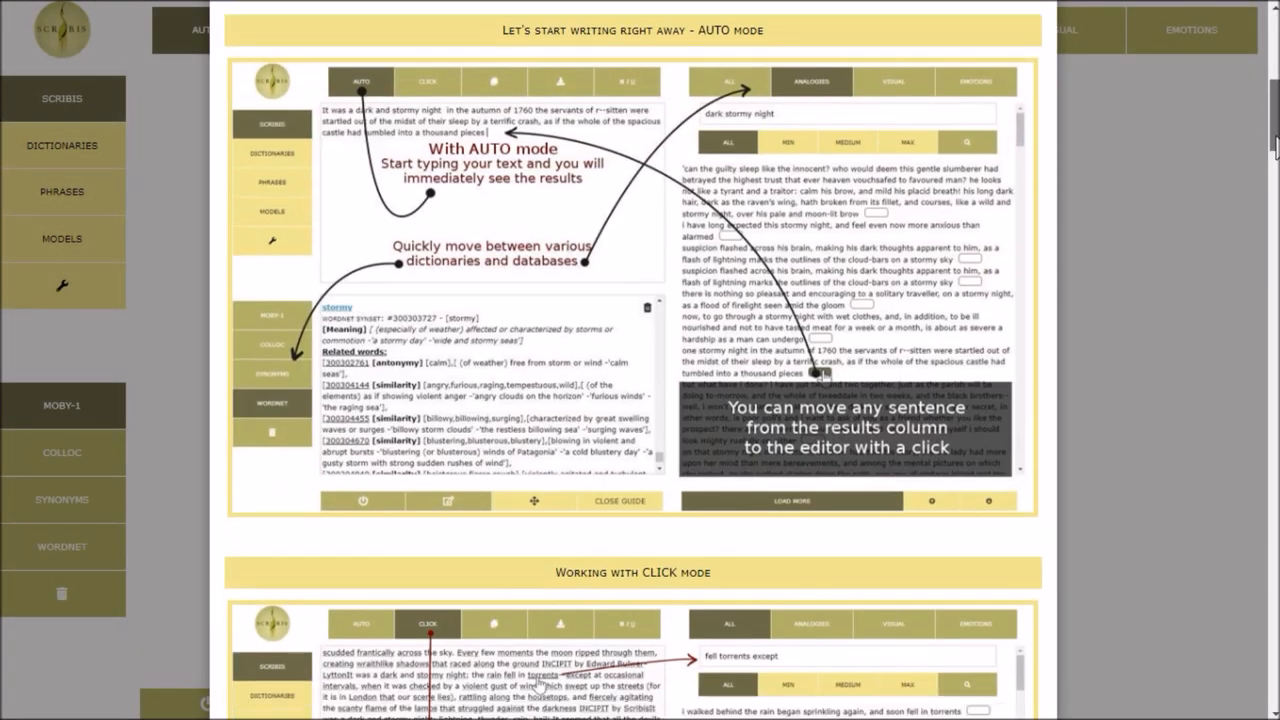
Scroll the Scribis guide from the AUTO mode section down to CLICK mode
scroll("down", 3)
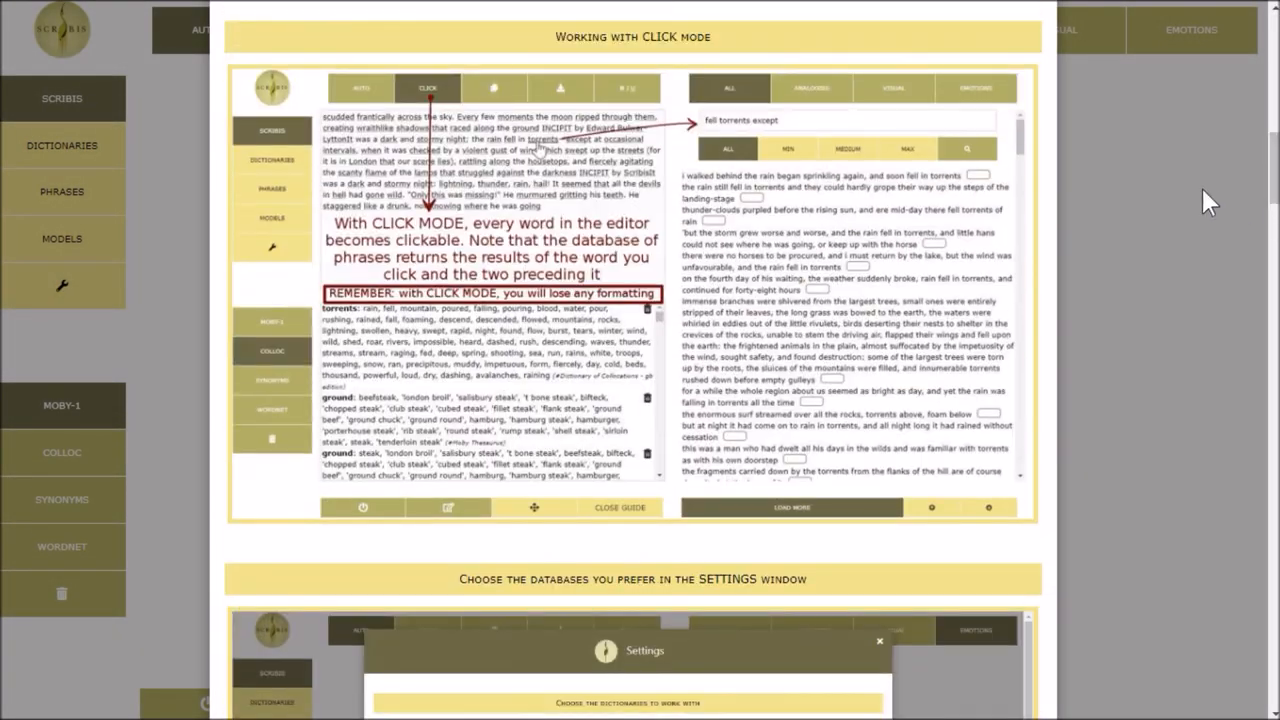